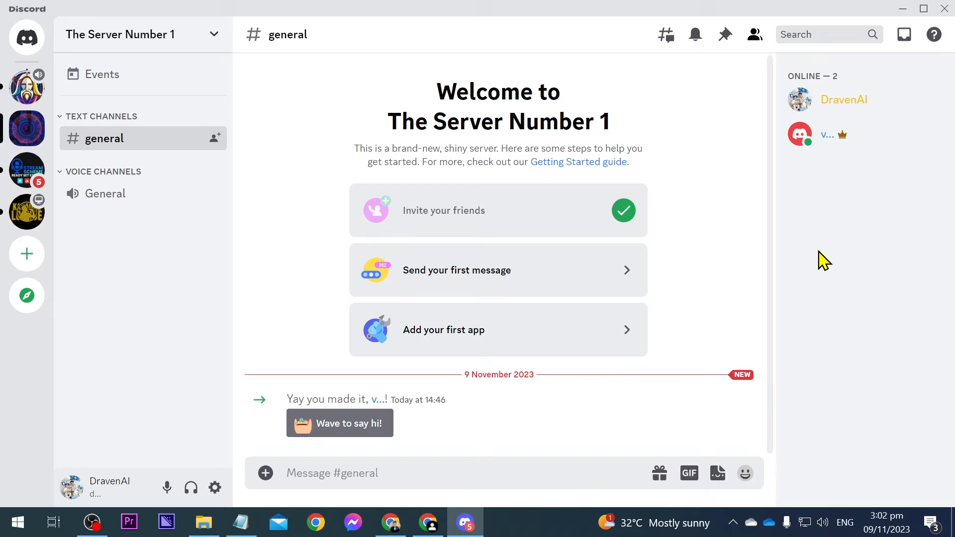
pyautogui.moveTo(393, 408)
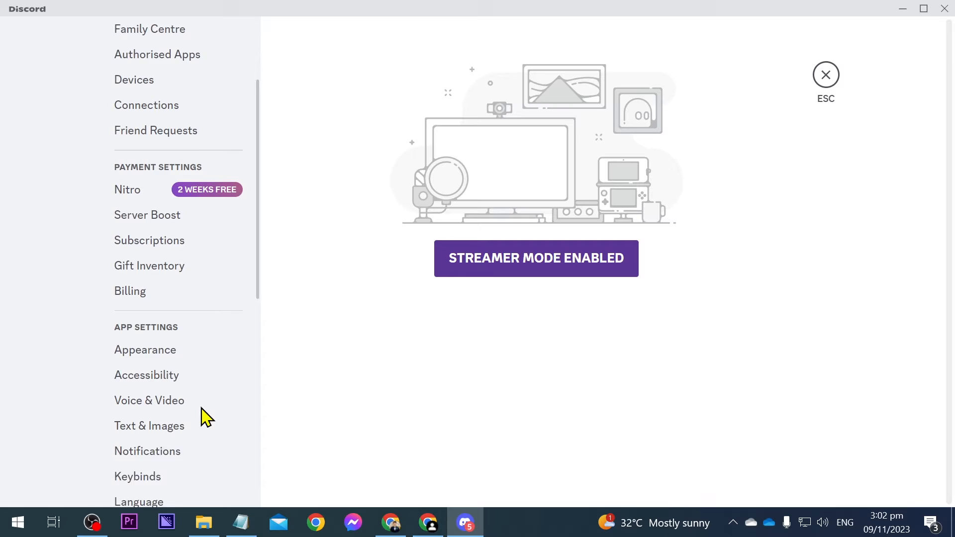
# - Enable 'Display current activity as a status message' in Activity Privacy, including for large servers
pyautogui.scroll(-3)
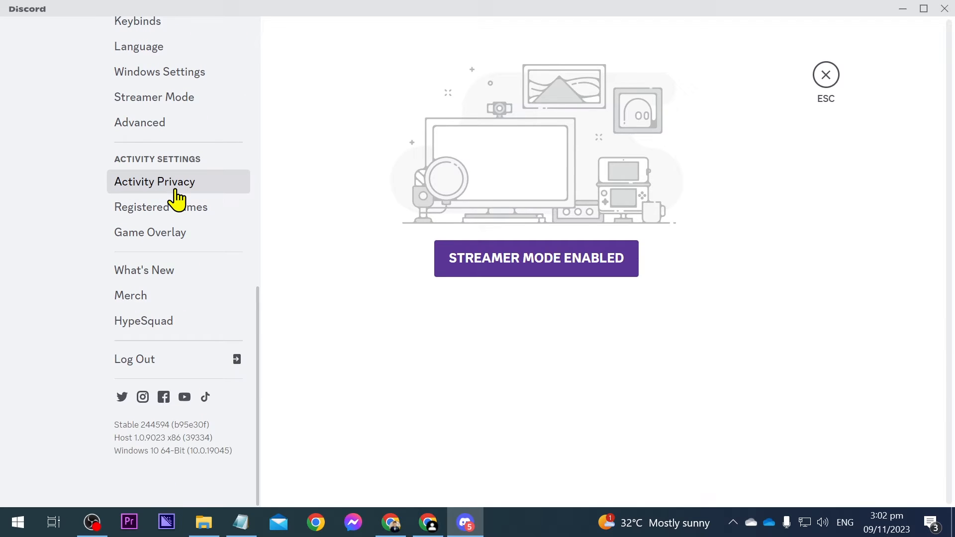
pyautogui.click(154, 182)
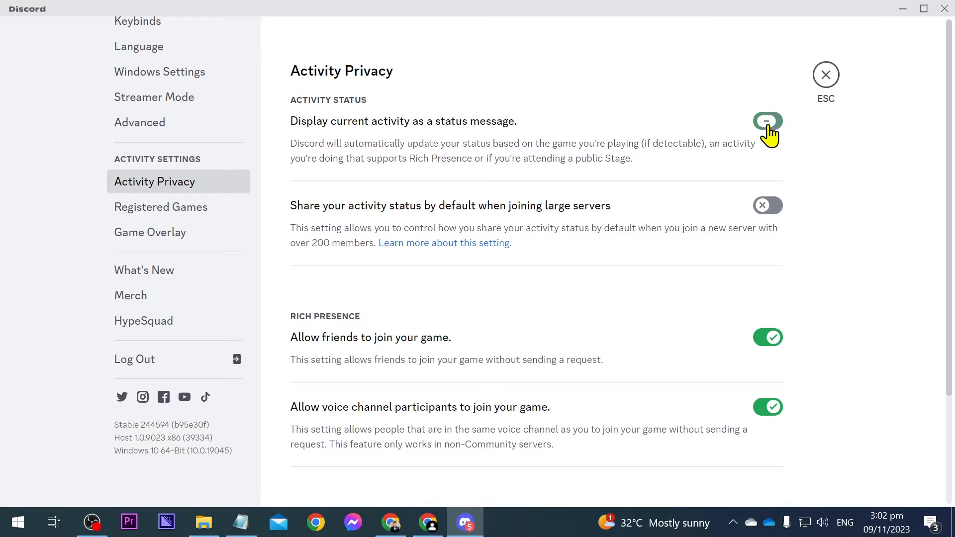
pyautogui.click(767, 121)
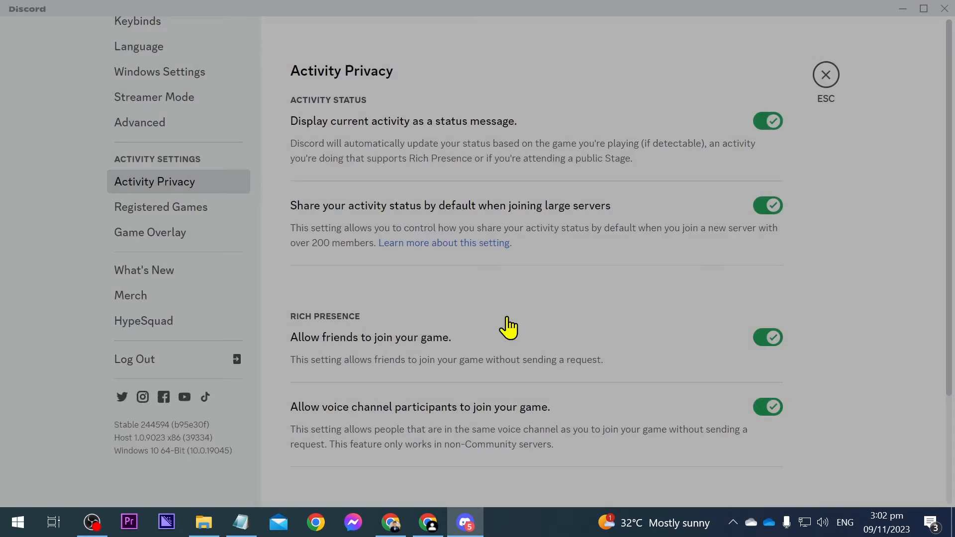
pyautogui.moveTo(825, 74)
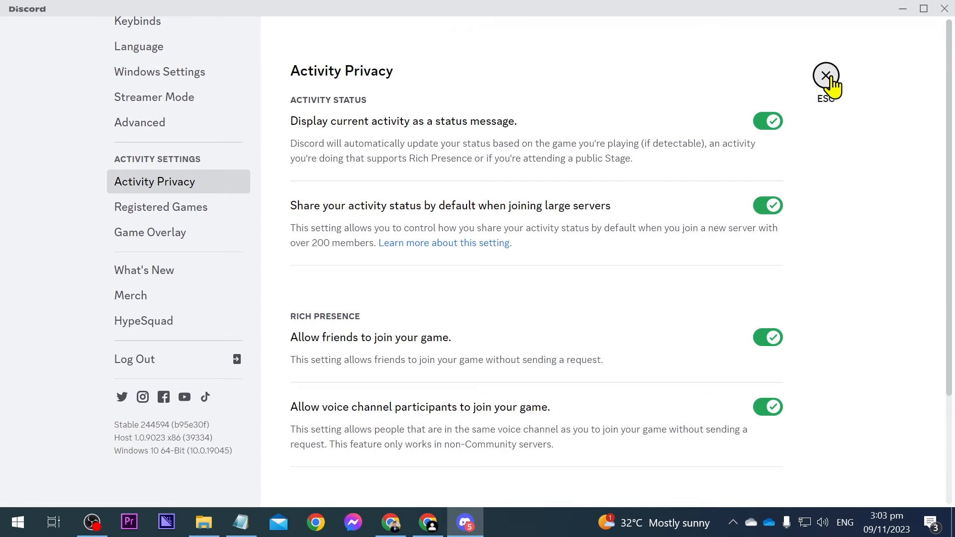
# - Exit settings, launch Roblox, and confirm the member list shows 'Playing Roblox'
pyautogui.click(826, 75)
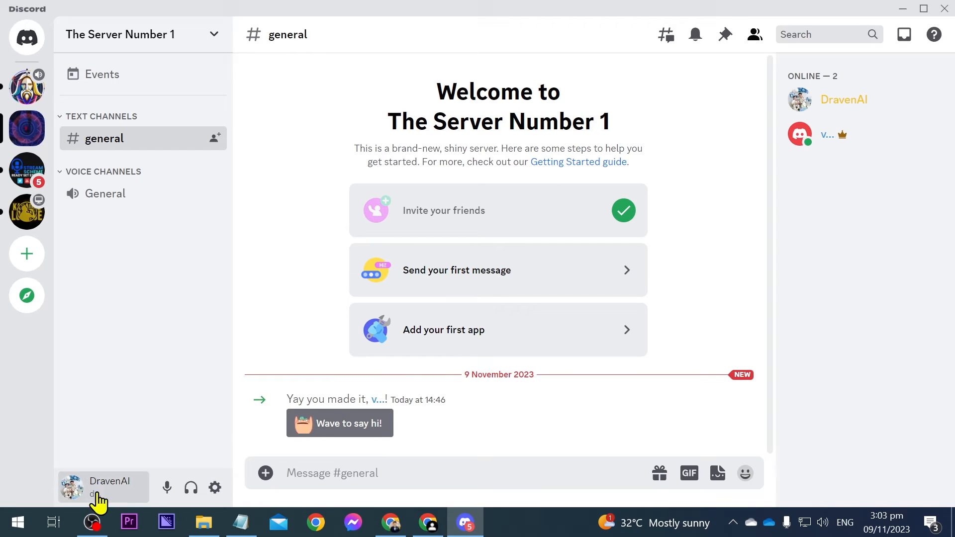
pyautogui.moveTo(186, 458)
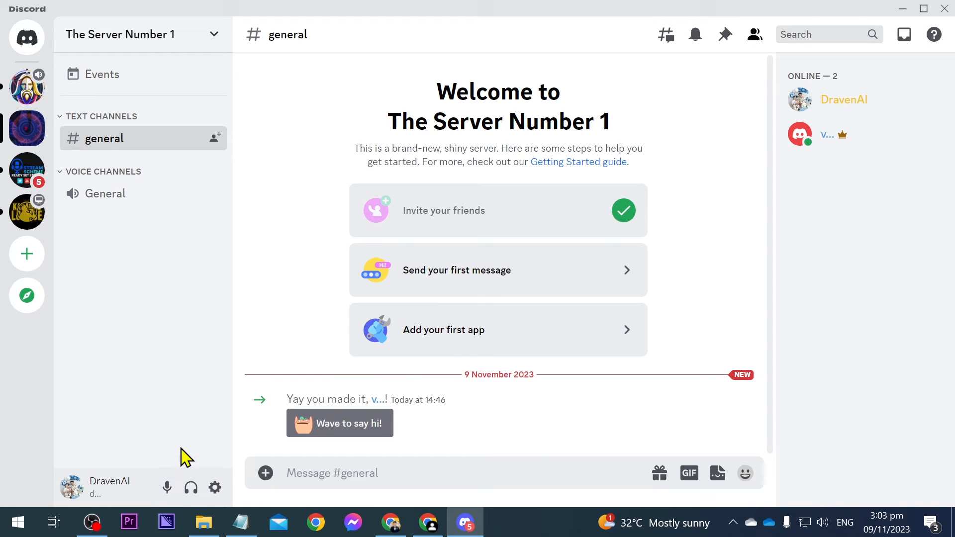
pyautogui.click(16, 521)
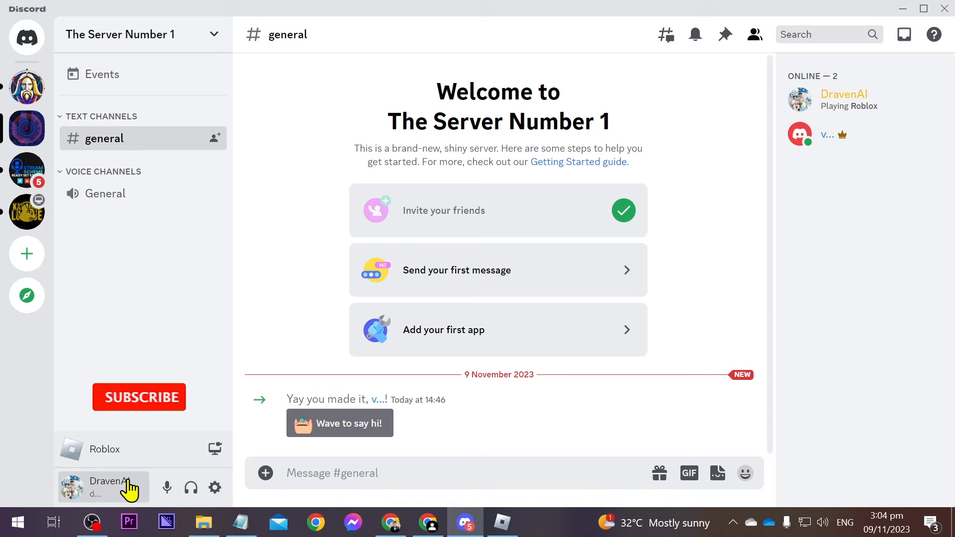
pyautogui.click(139, 396)
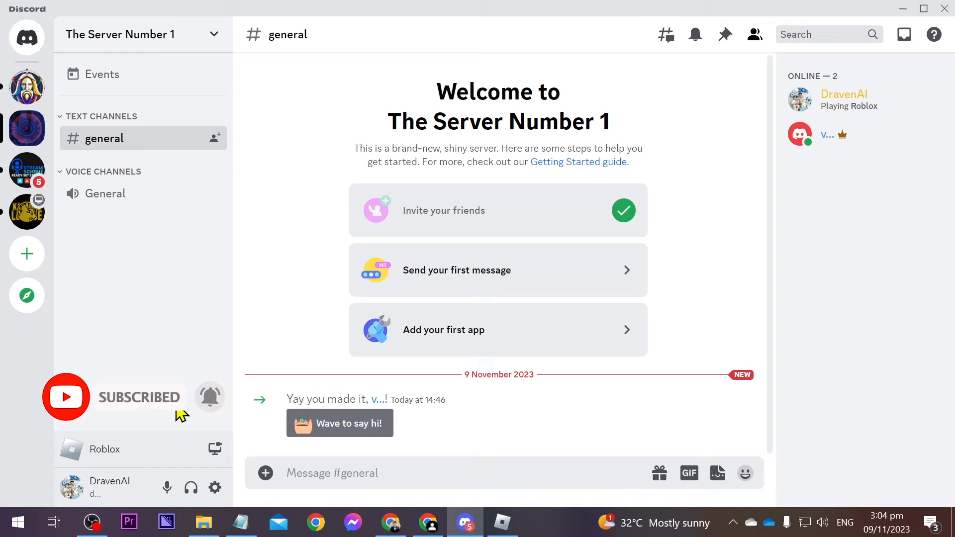
pyautogui.moveTo(214, 487)
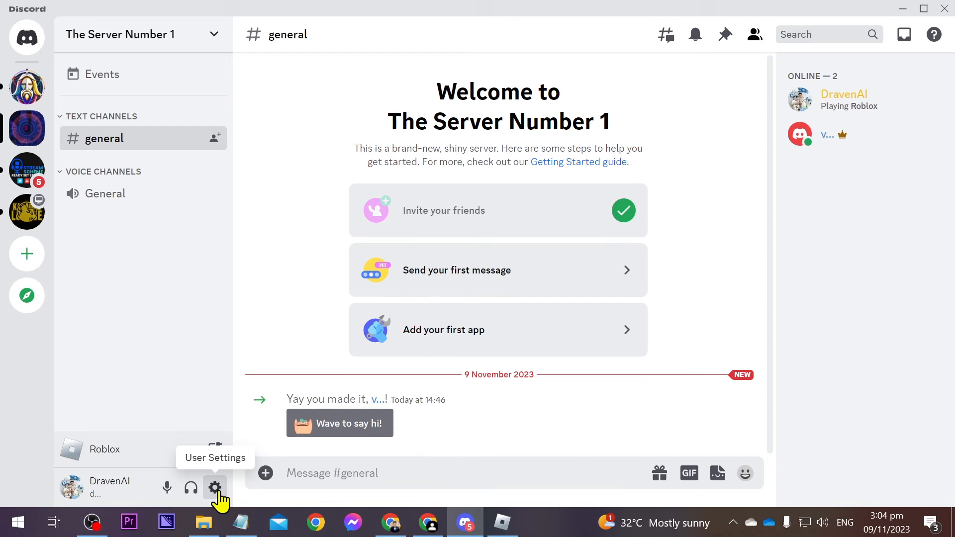
# - Show Roblox as now playing in Registered Games with the add-a-program list open
pyautogui.click(214, 487)
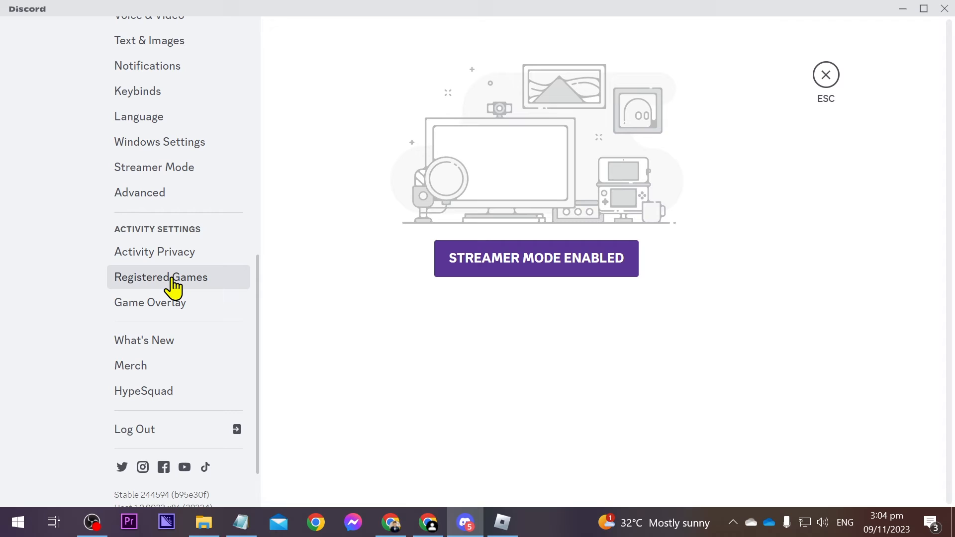
pyautogui.click(161, 276)
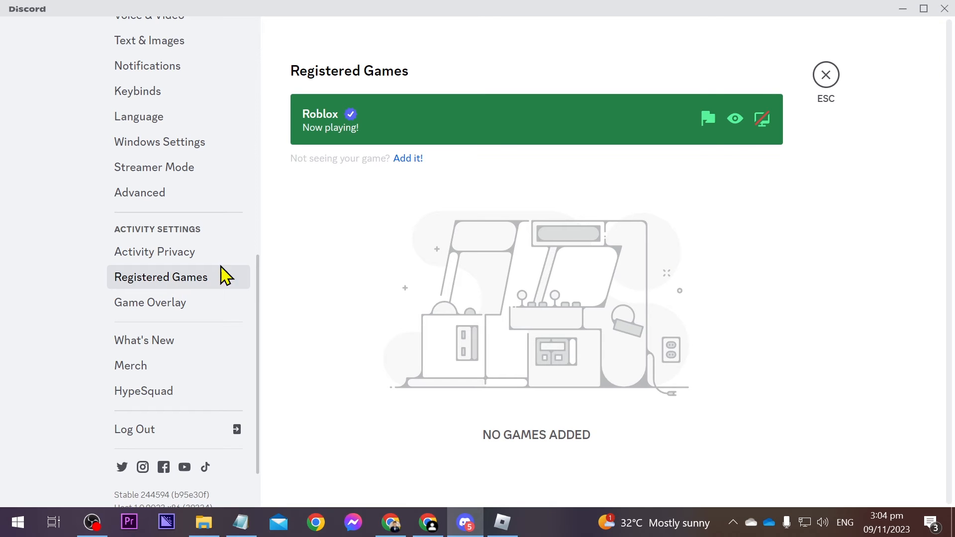
pyautogui.moveTo(407, 158)
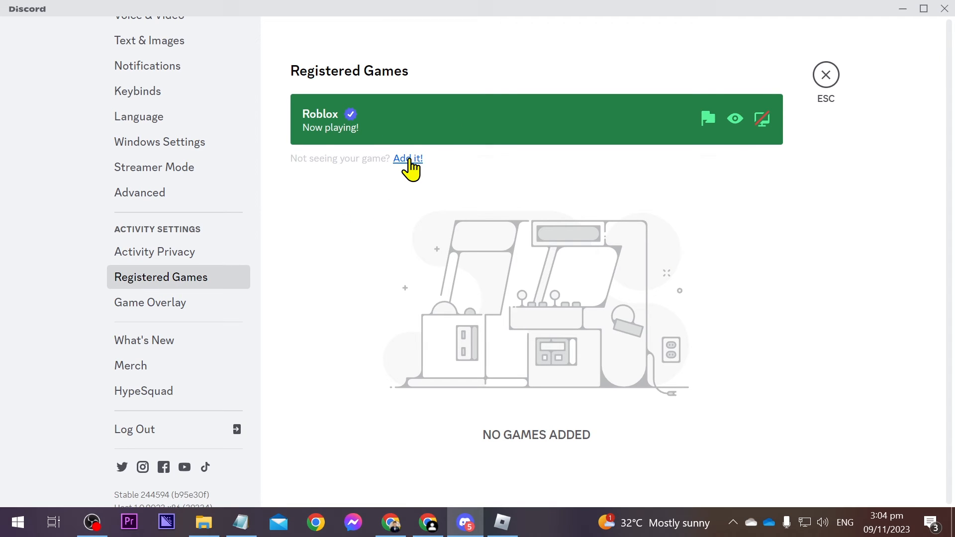
pyautogui.click(407, 158)
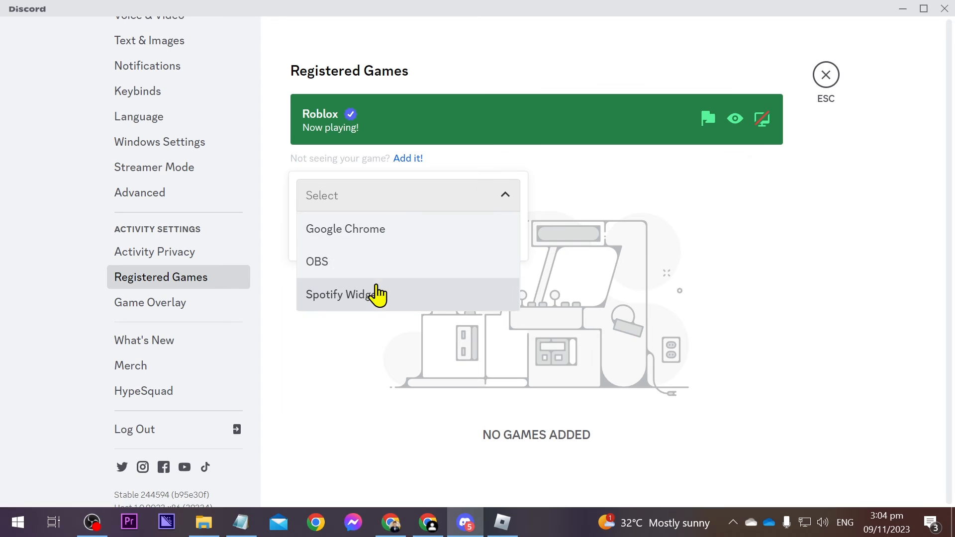
pyautogui.moveTo(385, 298)
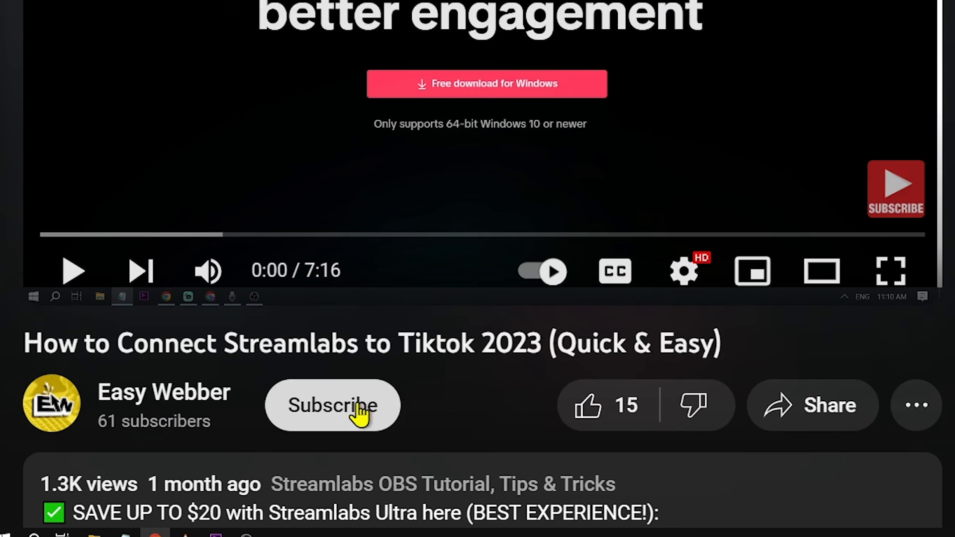
# - Subscribe to Easy Webber and like the Streamlabs to TikTok video
pyautogui.click(332, 405)
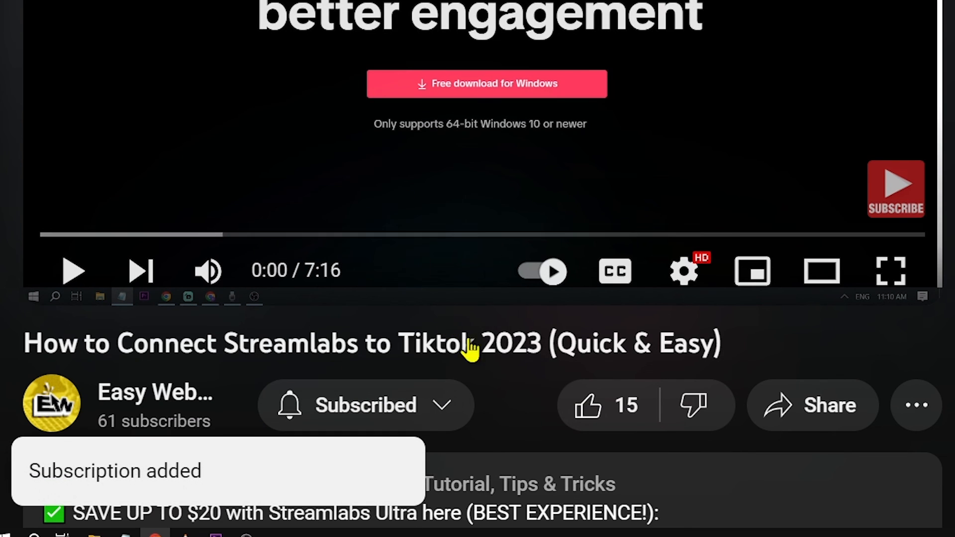
pyautogui.click(586, 404)
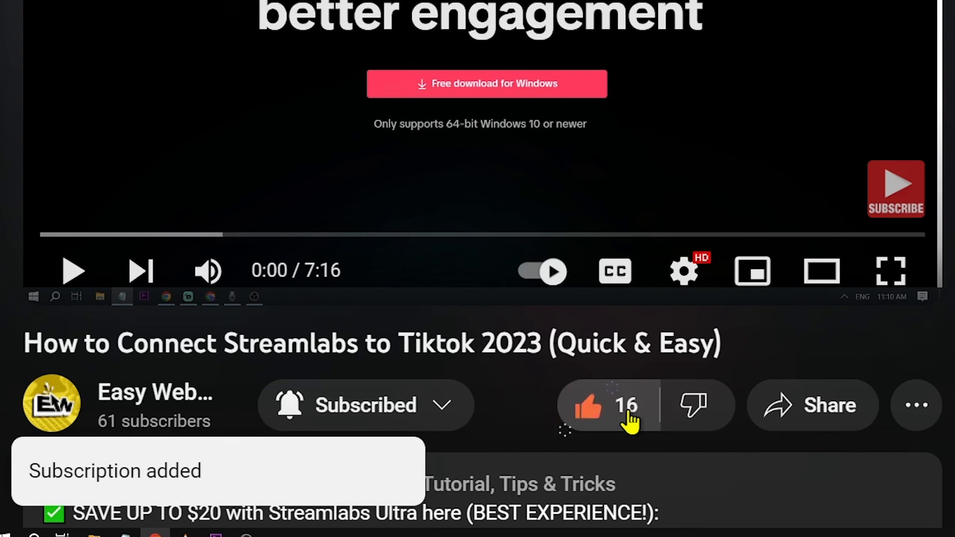